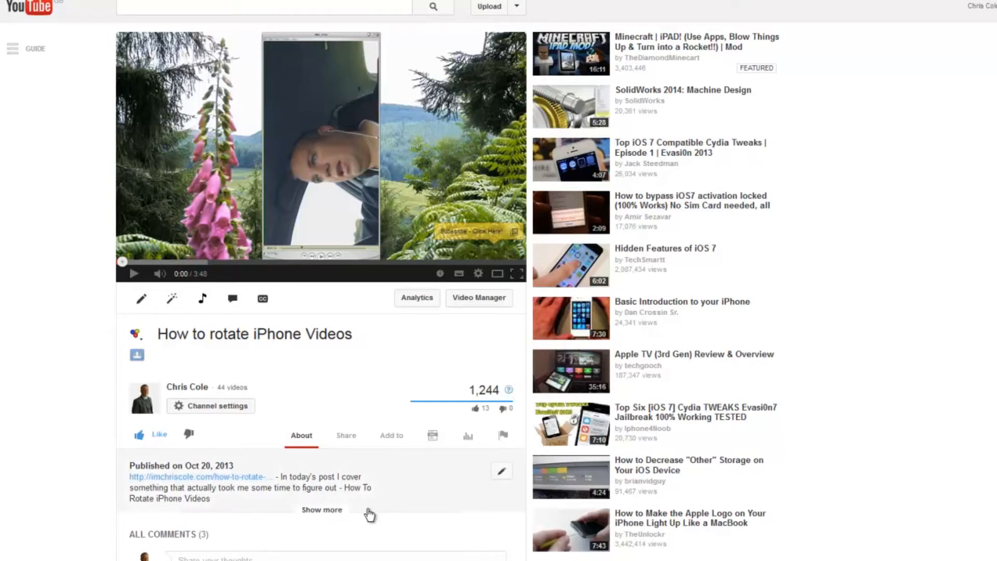
# Copy the video's iframe embed code from YouTube's Share > Embed panel for pasting into Notepad
pyautogui.click(345, 435)
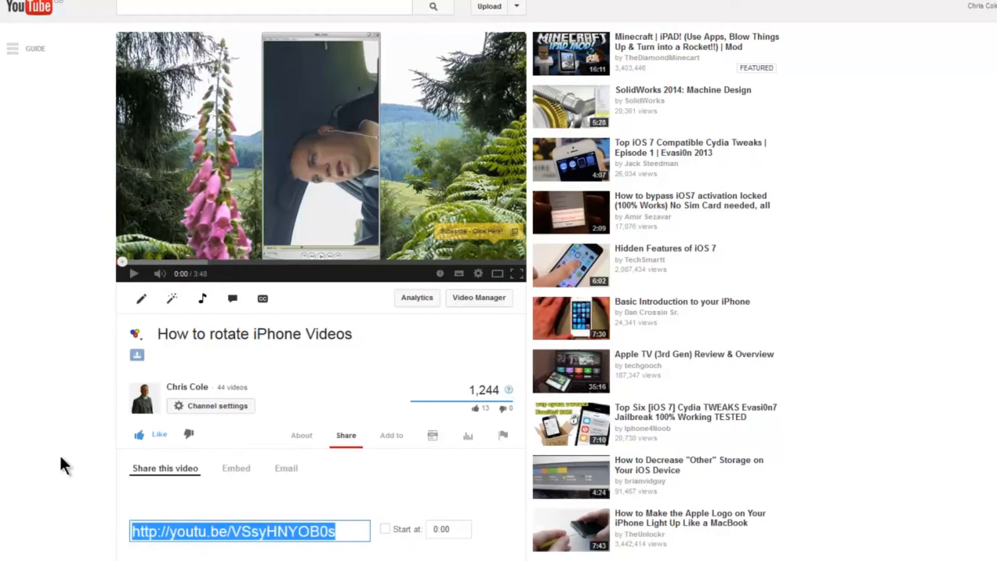
pyautogui.click(236, 196)
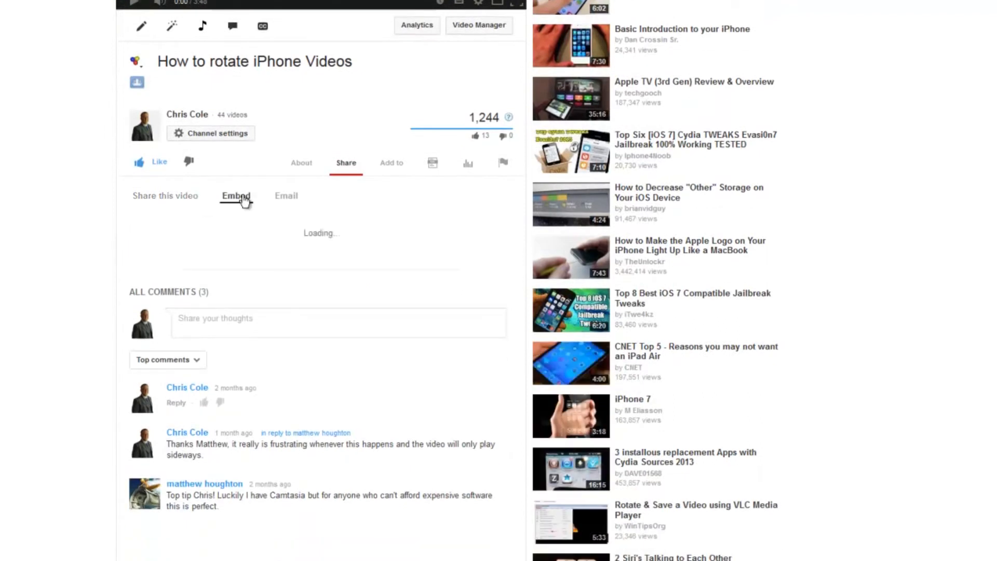
pyautogui.click(236, 195)
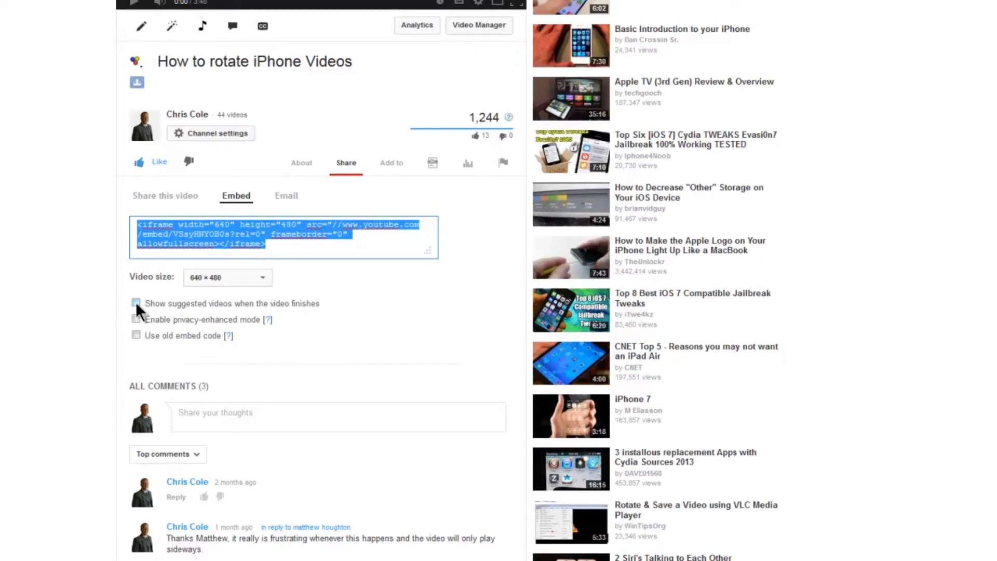
pyautogui.rightClick(267, 236)
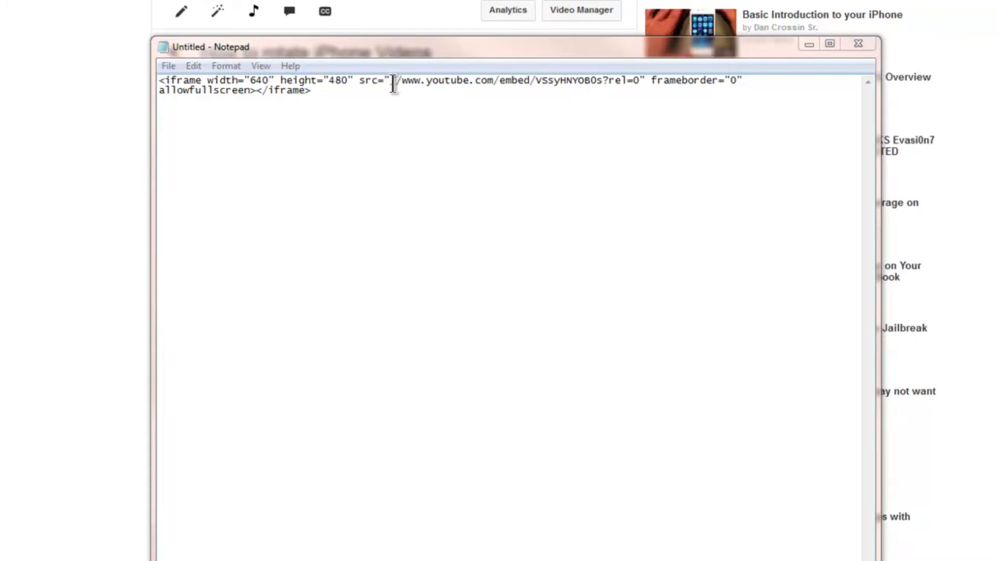
# Place the 'youtube autoplay code.txt' window with ?rel=0&amp;autoplay=1 beside the embed code
pyautogui.moveTo(395, 80); pyautogui.dragTo(604, 80)
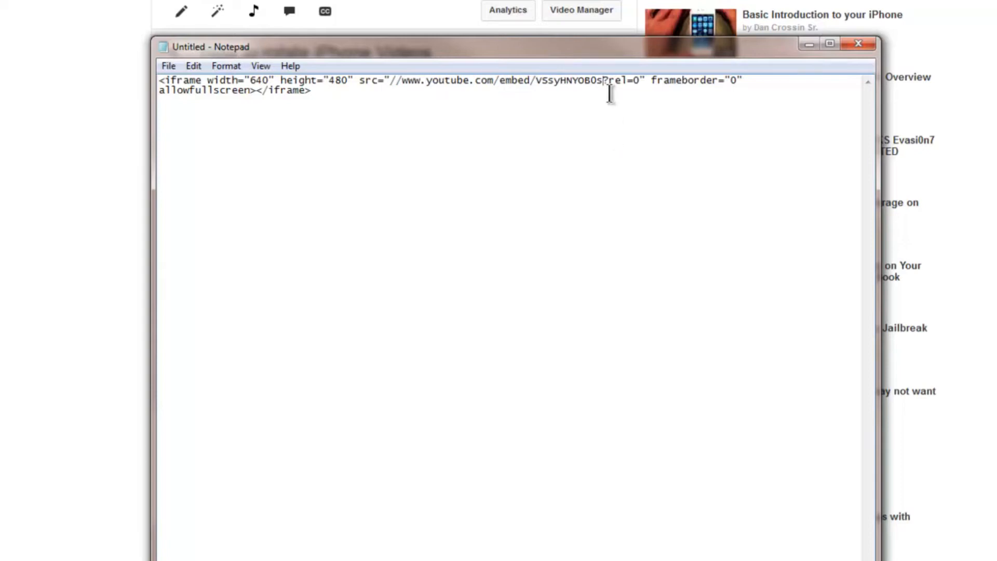
pyautogui.moveTo(603, 81); pyautogui.dragTo(639, 81)
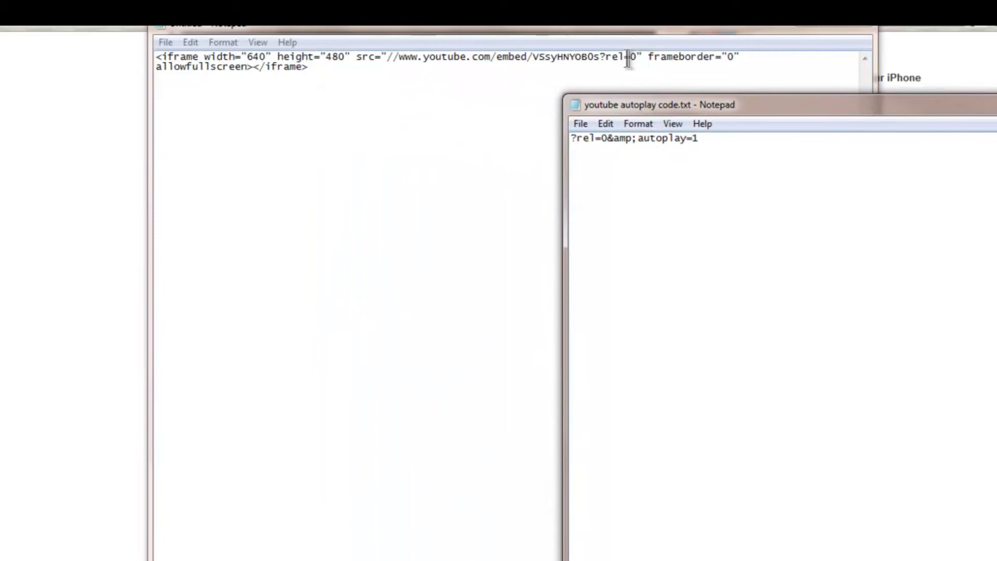
# Append &amp;autoplay=1 after rel=0 in the iframe src and copy the whole embed code
pyautogui.click(604, 139)
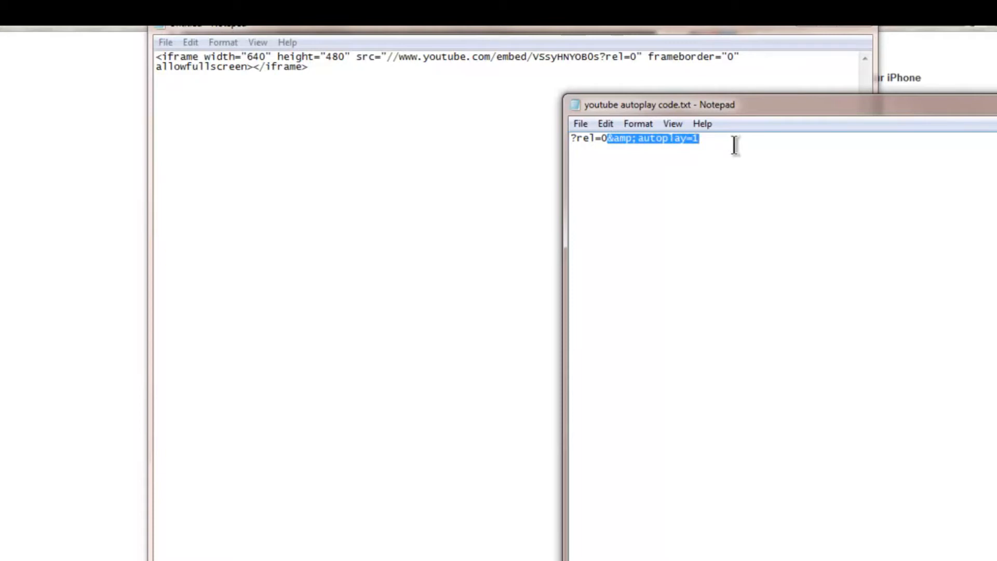
pyautogui.moveTo(666, 139)
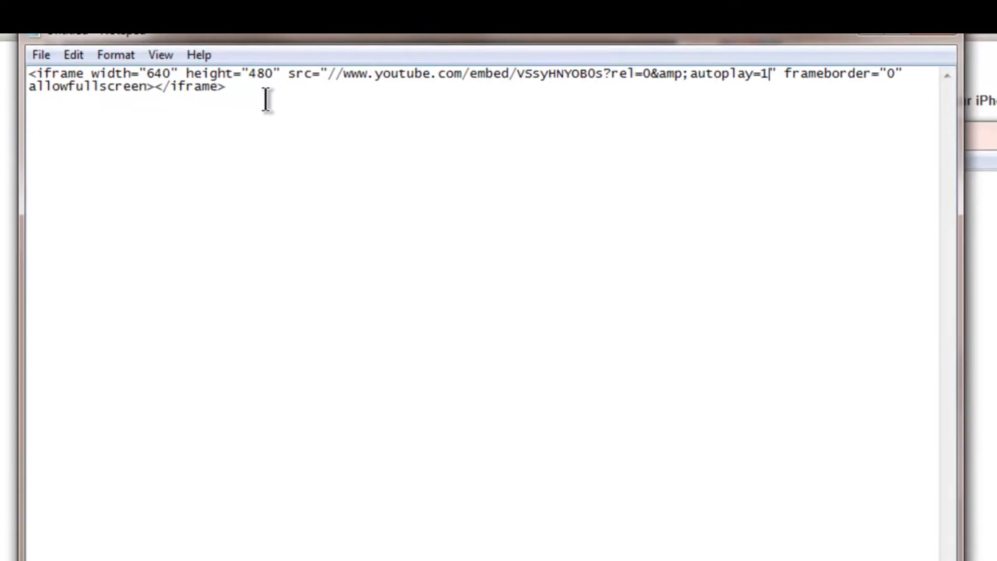
pyautogui.press('ctrl+a')
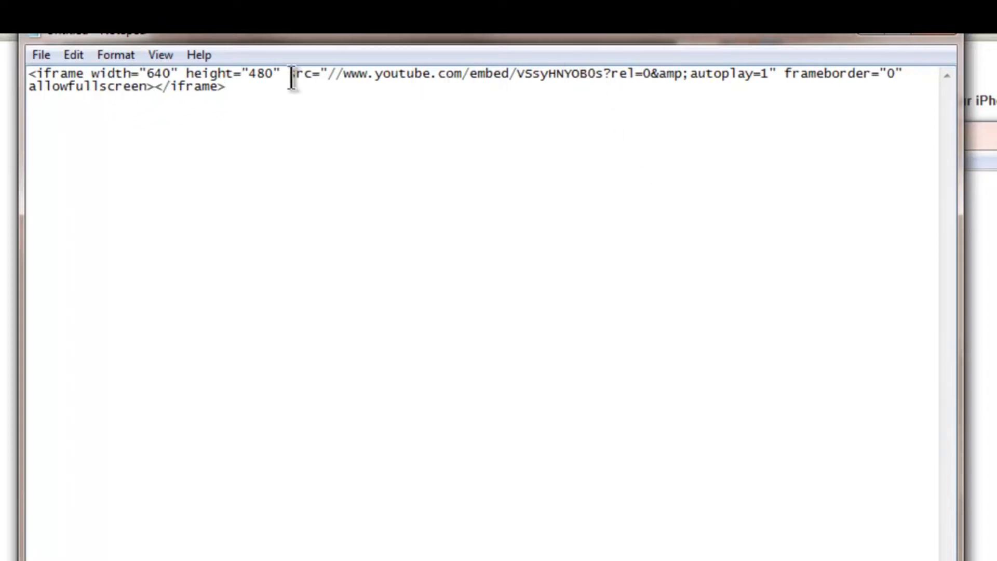
pyautogui.moveTo(326, 74); pyautogui.dragTo(601, 74)
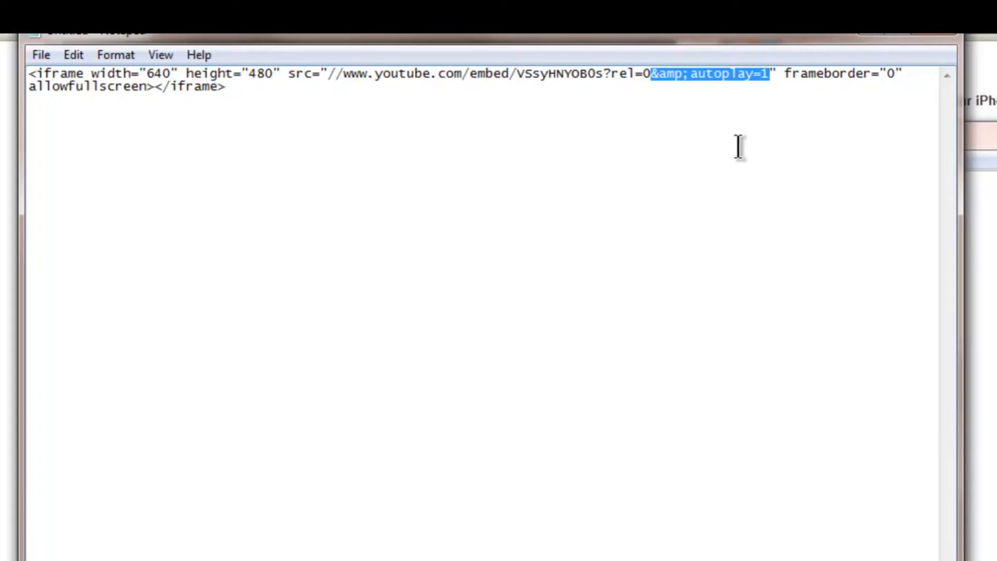
pyautogui.moveTo(368, 147)
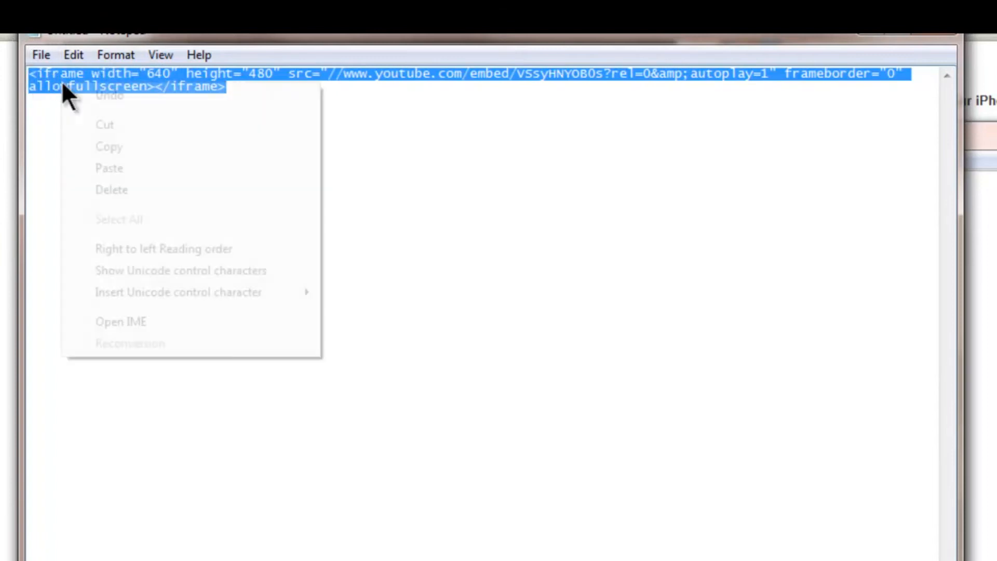
pyautogui.click(232, 243)
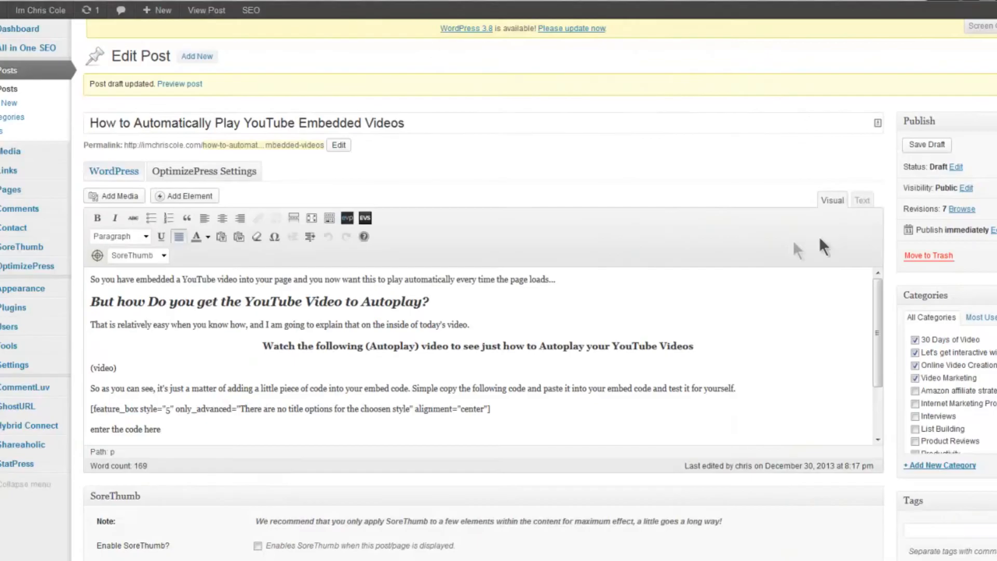
# Swap the (video) placeholder for the autoplay iframe in Text view, publish, and open the live post
pyautogui.click(861, 199)
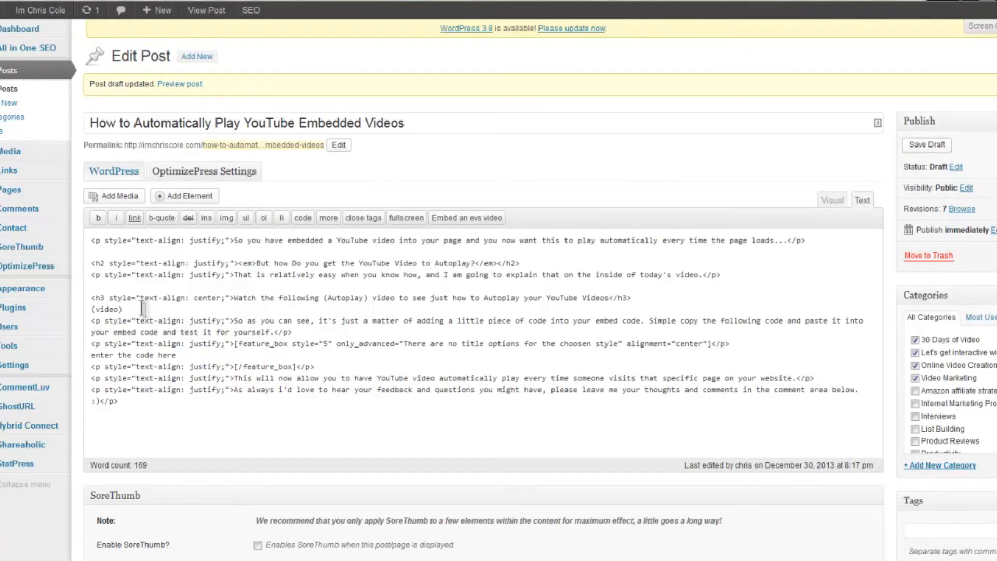
pyautogui.doubleClick(106, 309)
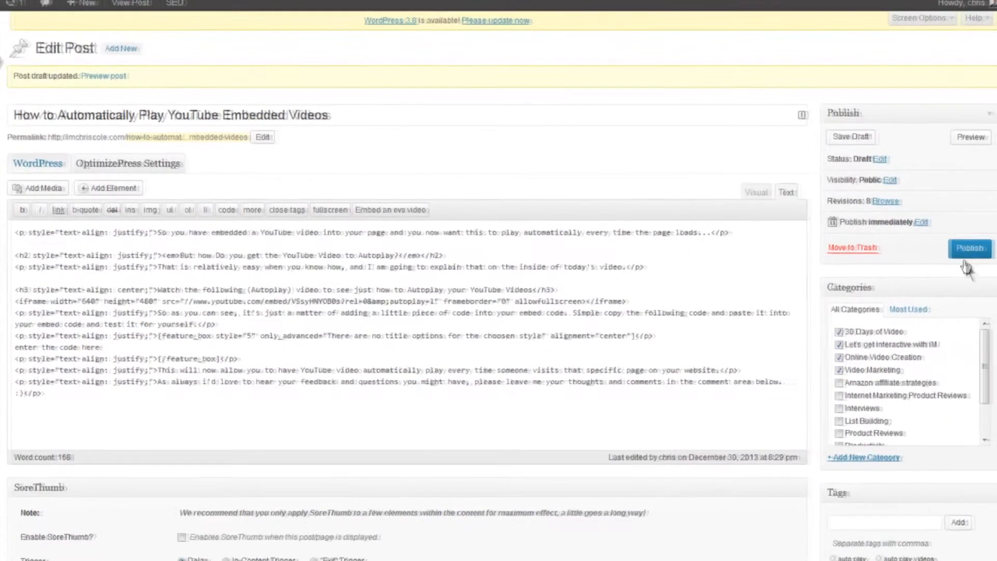
pyautogui.click(966, 248)
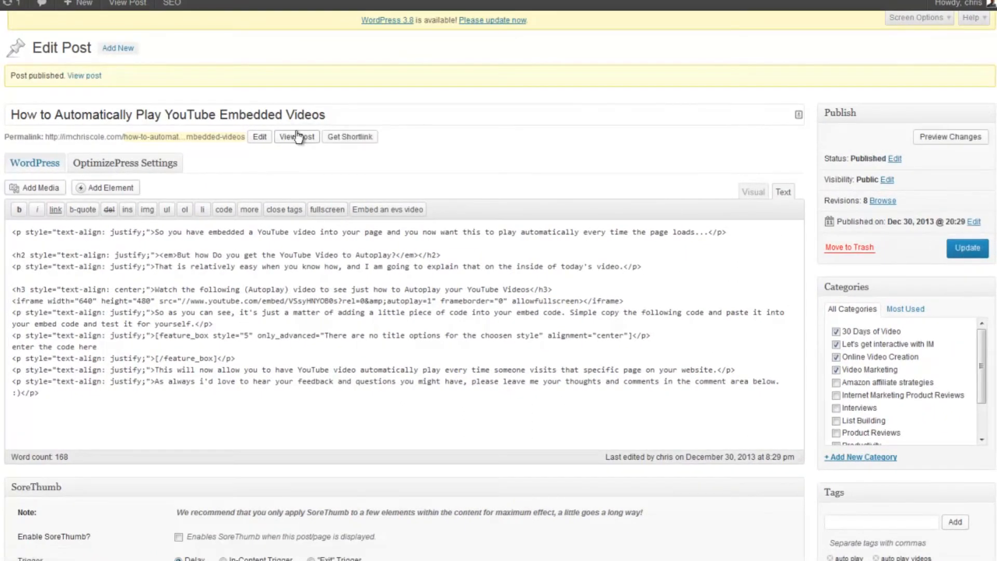
pyautogui.rightClick(296, 136)
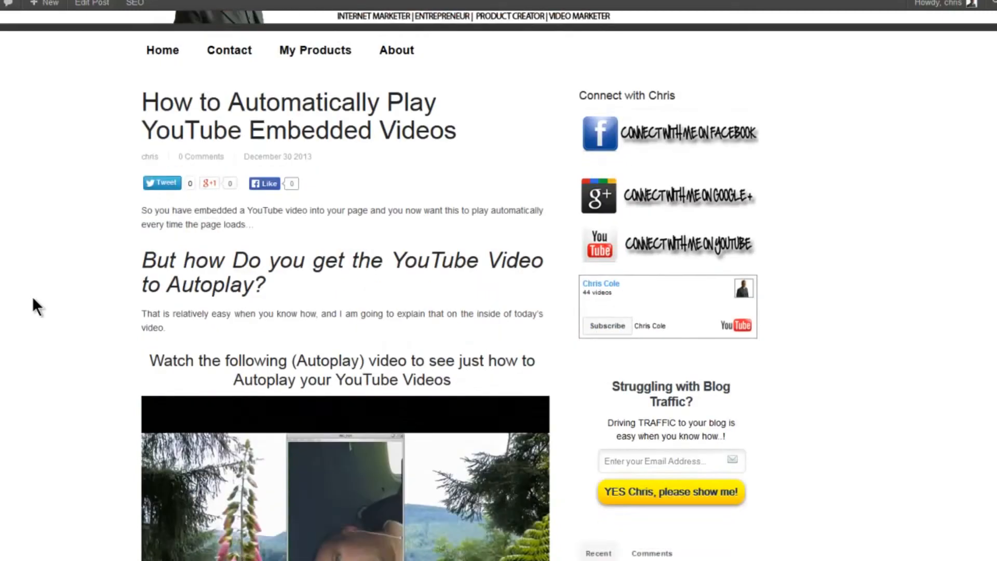
pyautogui.scroll(-3)
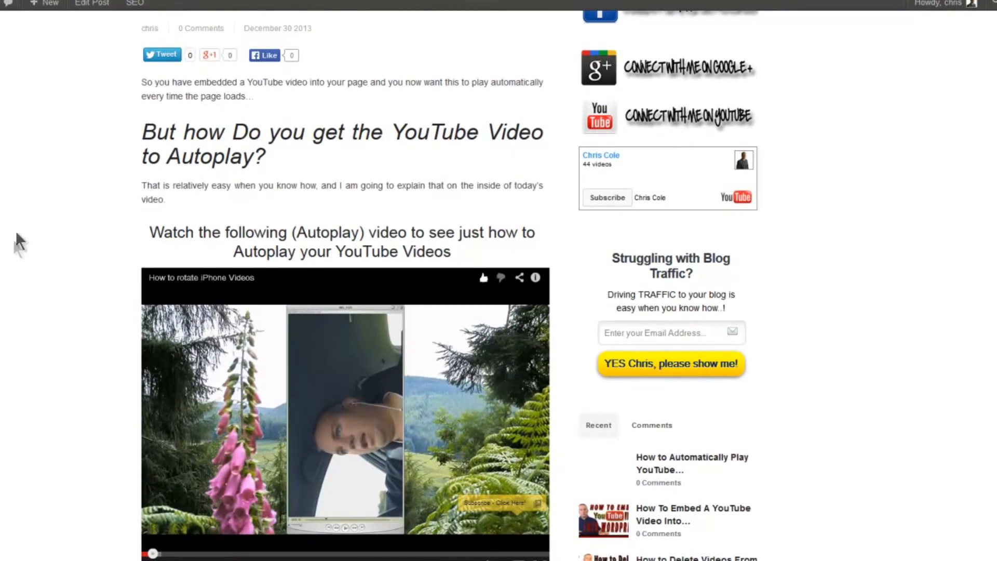
pyautogui.moveTo(57, 232)
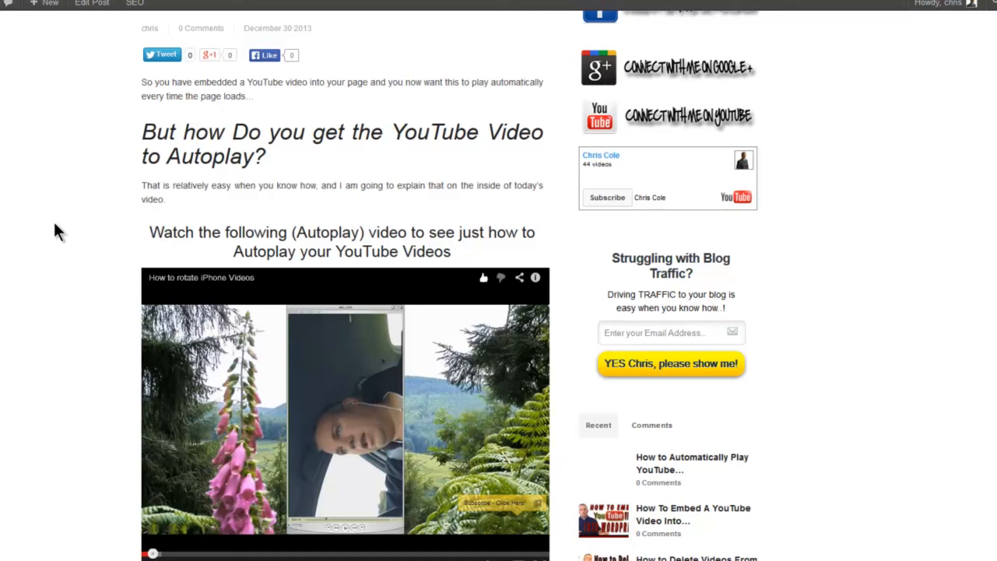